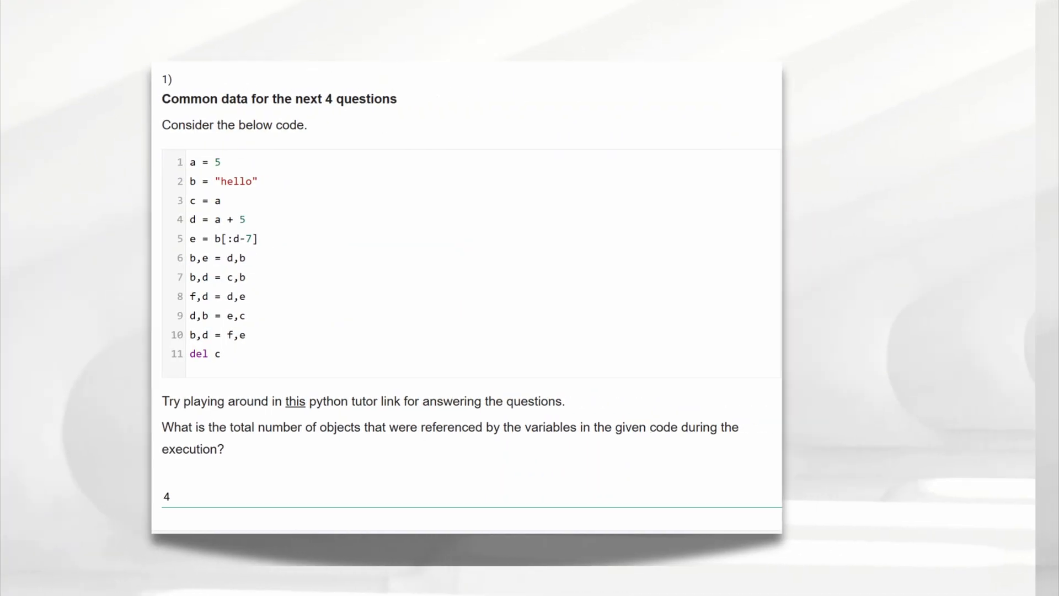
scroll("down", 3)
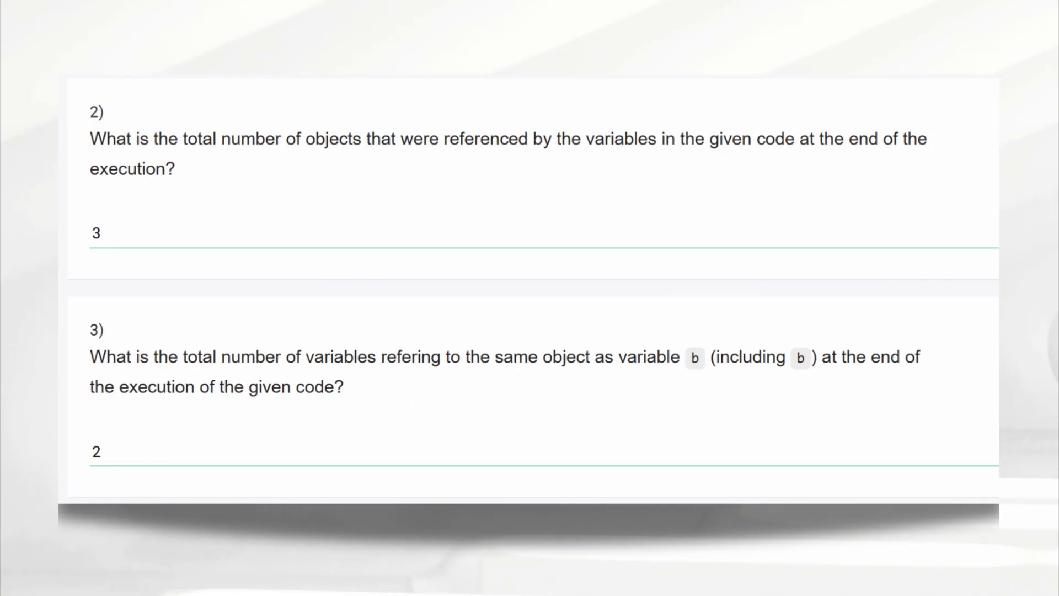
scroll("down", 3)
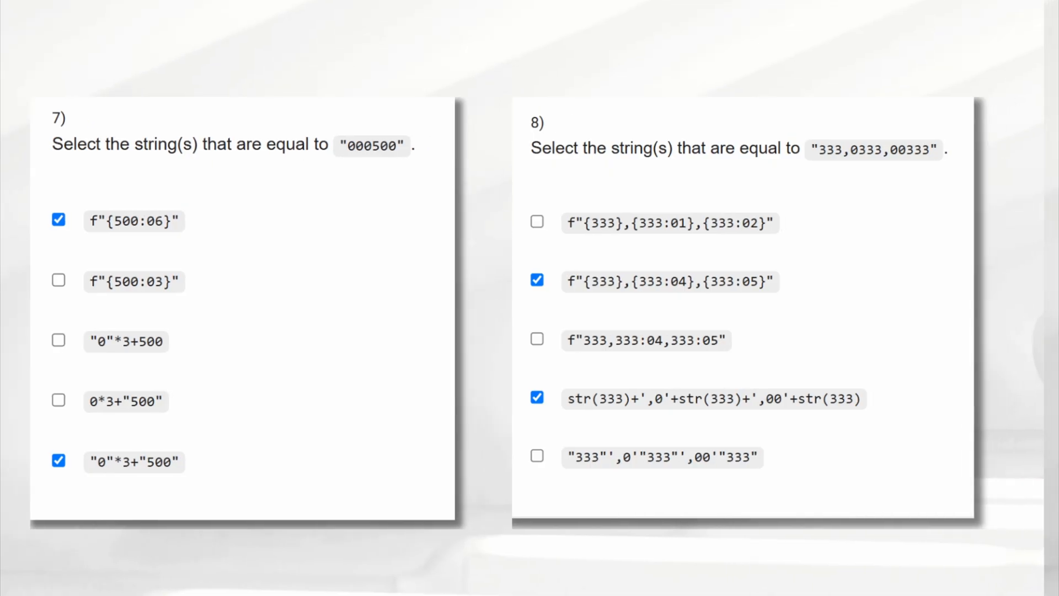
scroll("down", 3)
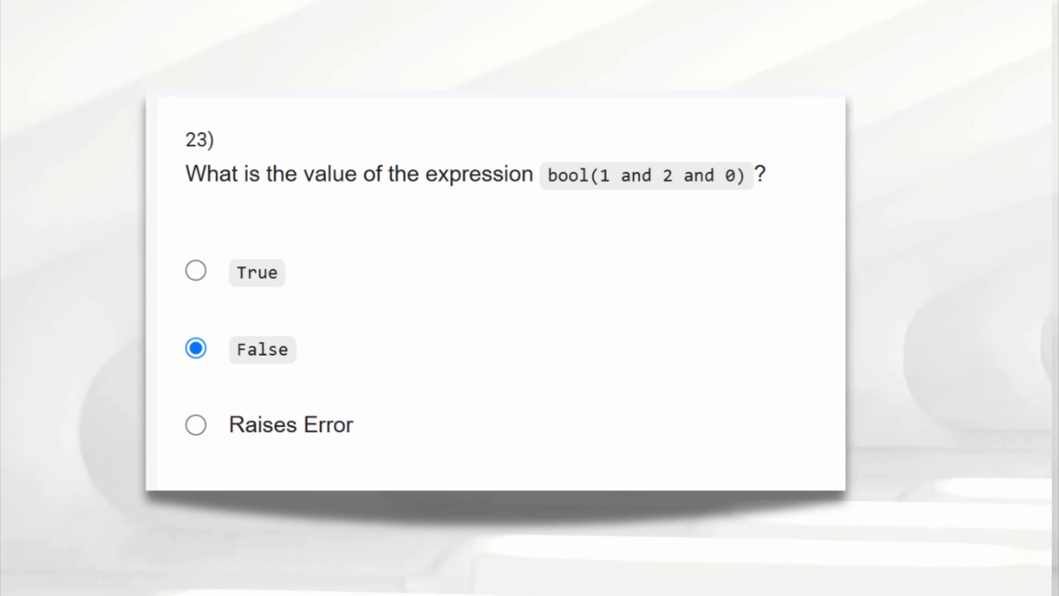
scroll("down", 3)
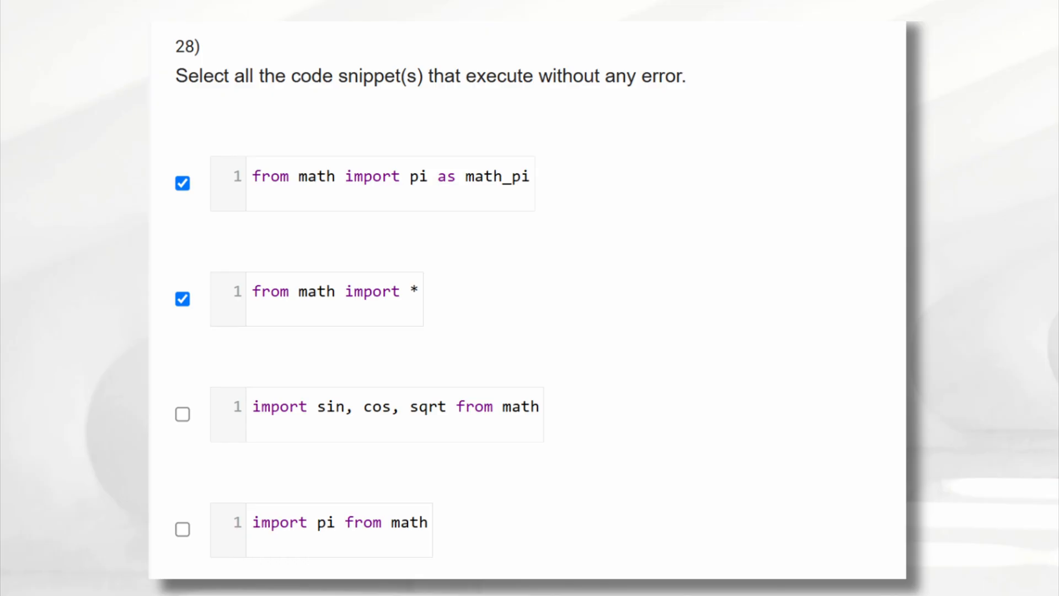
scroll("down", 3)
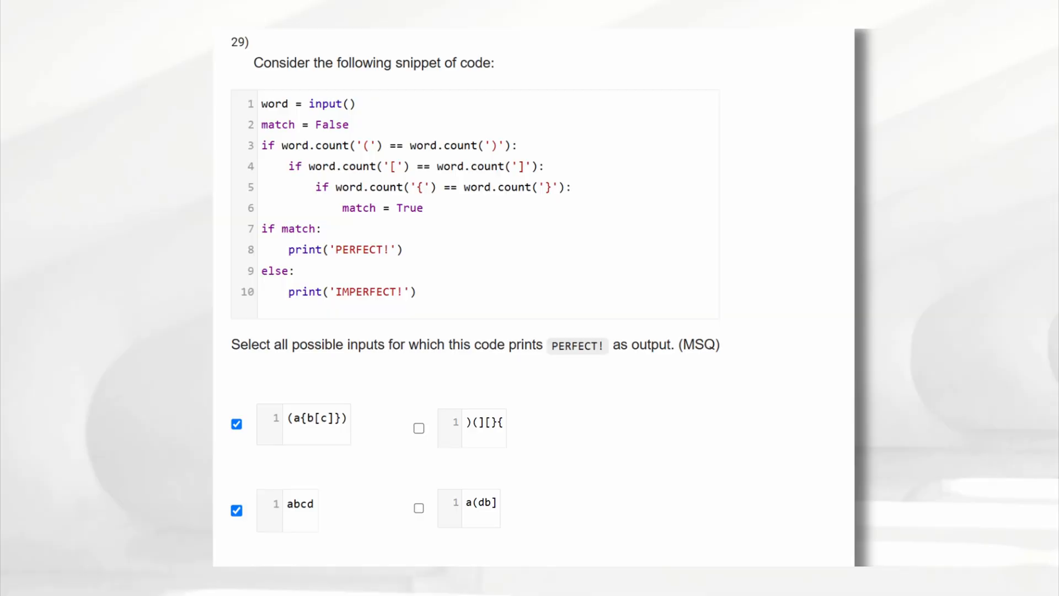
scroll("down", 3)
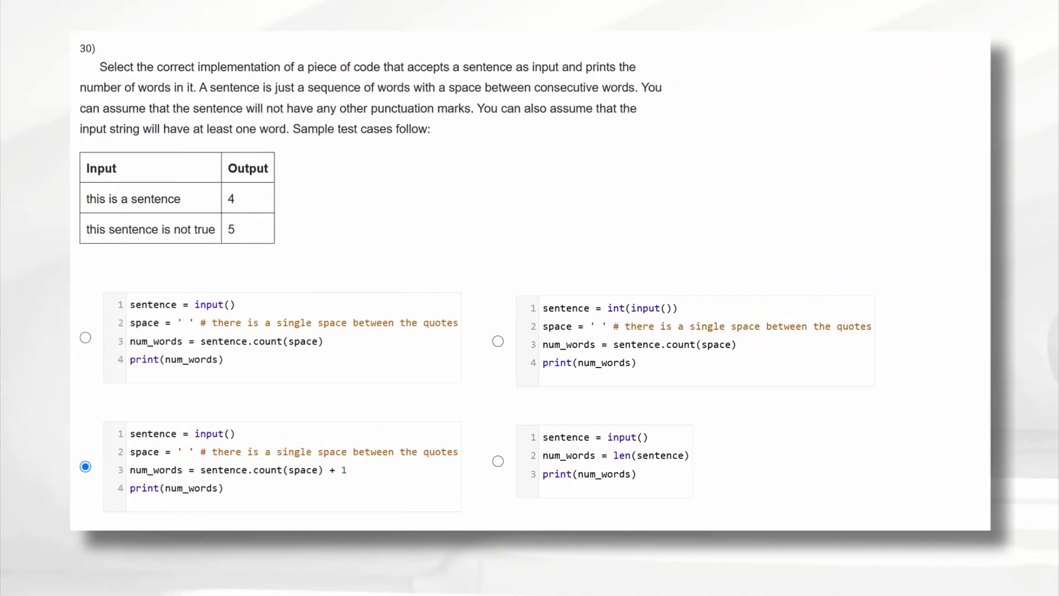